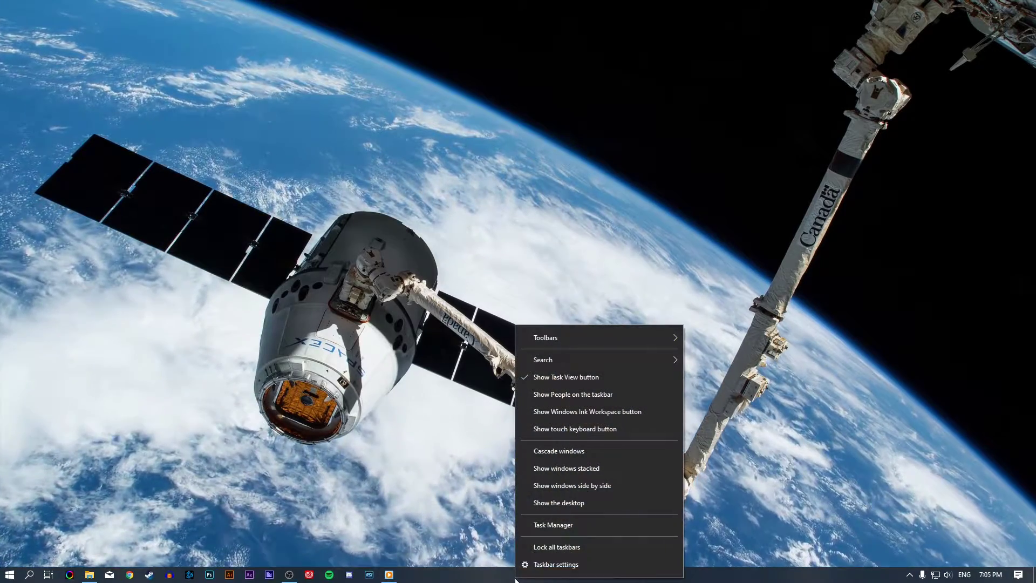
Disable unneeded startup apps like Spotify in Task Manager's Startup list and return to the desktop
click(553, 524)
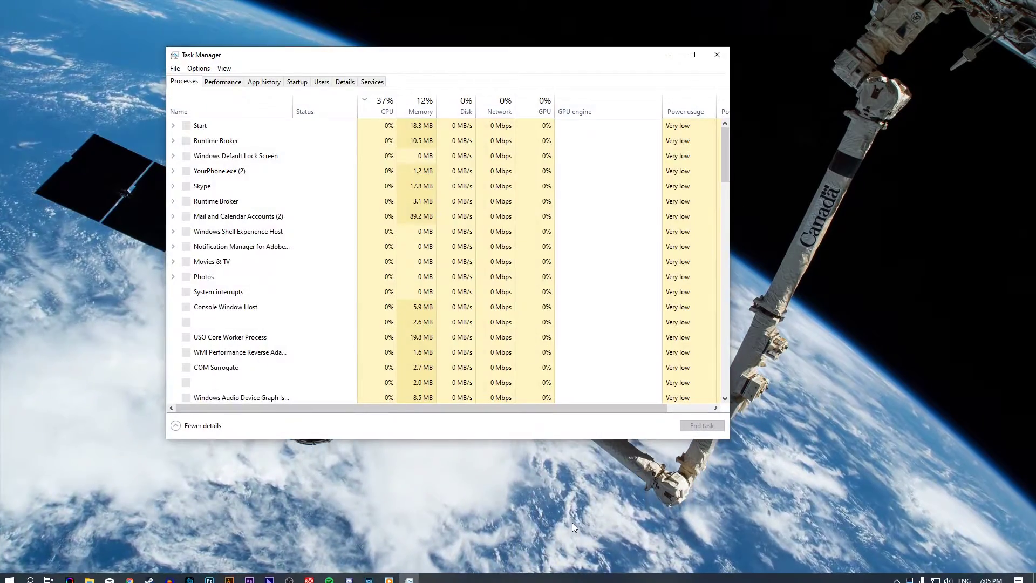
click(297, 81)
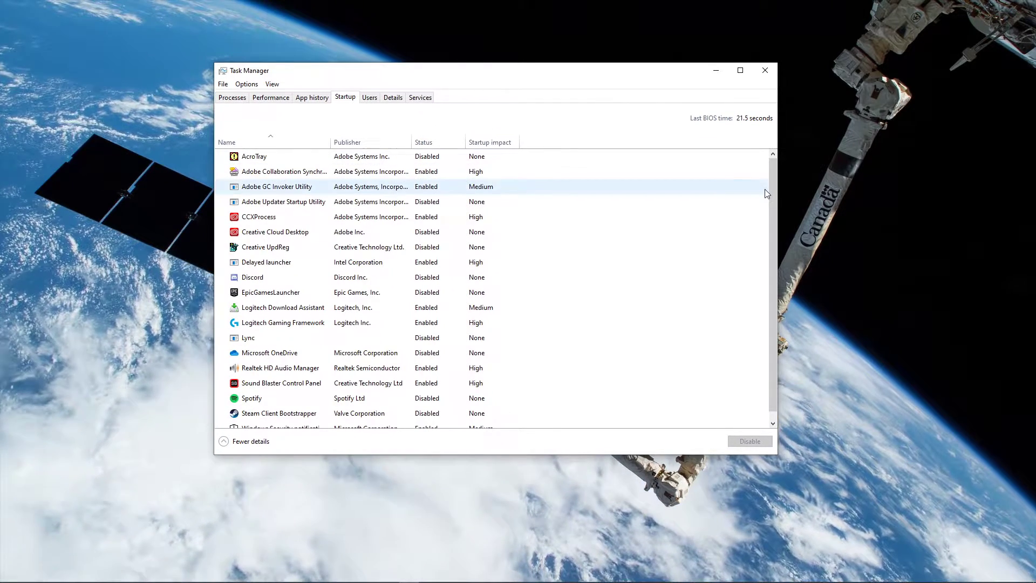
scroll(down, 3)
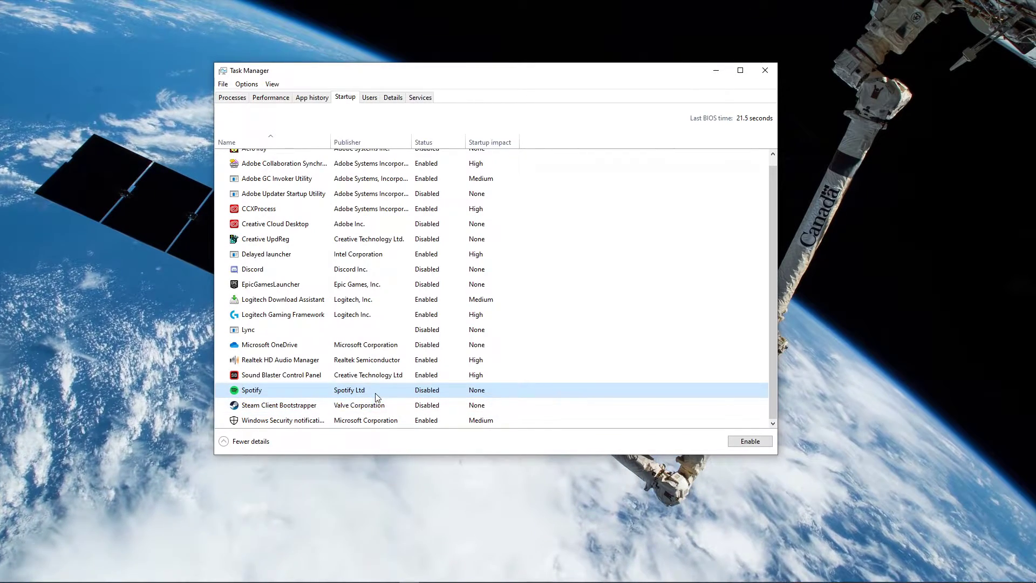
click(252, 269)
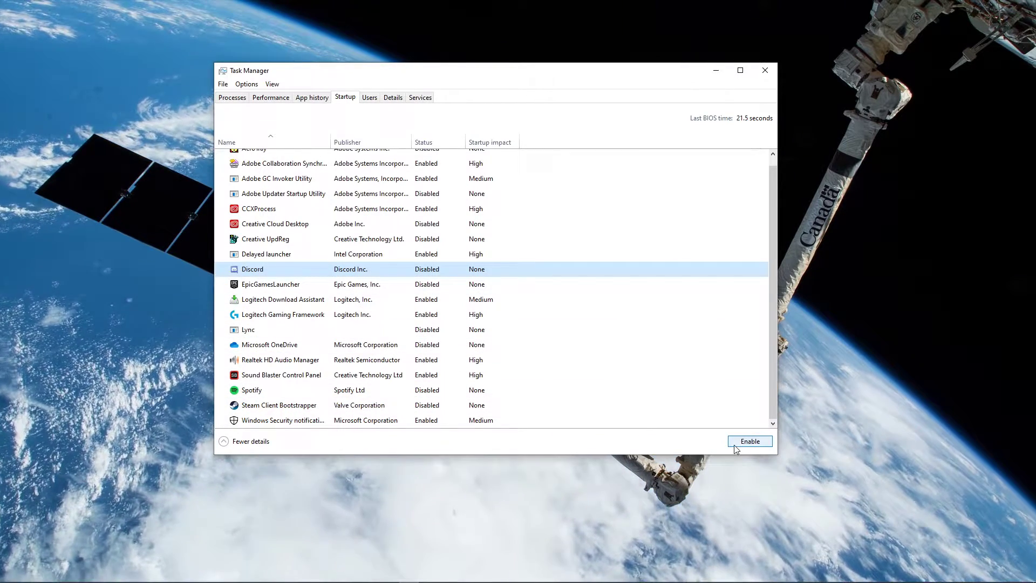
mouse_move(674, 178)
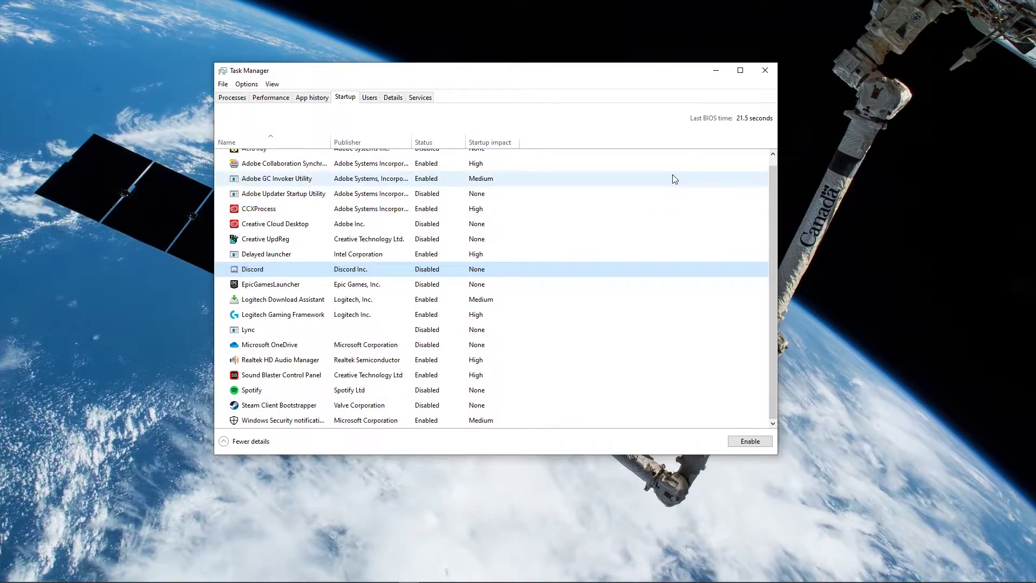
click(764, 70)
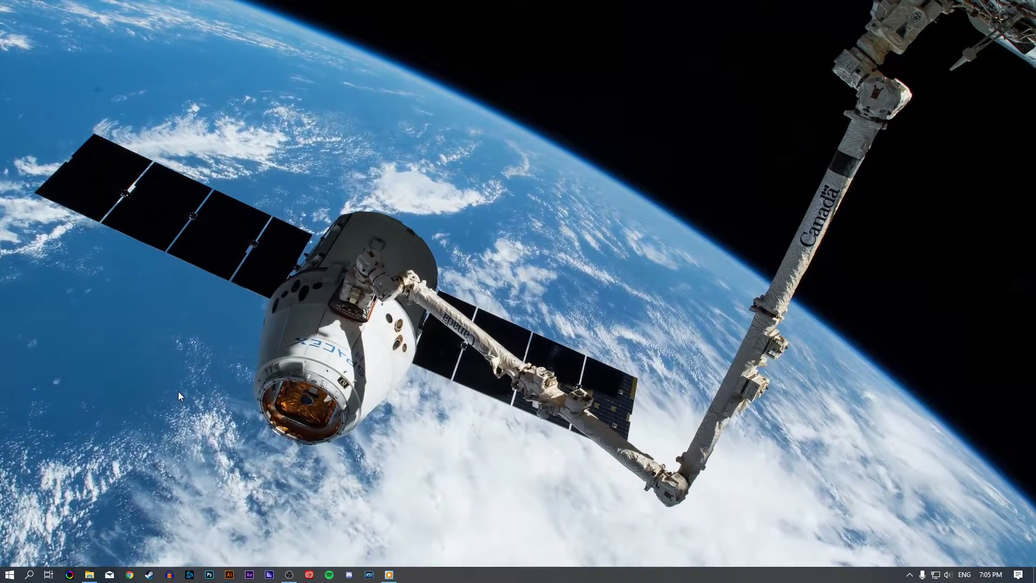
Reach the Virtual Memory settings via search 'perfo' and the Advanced performance options
text(perfo)
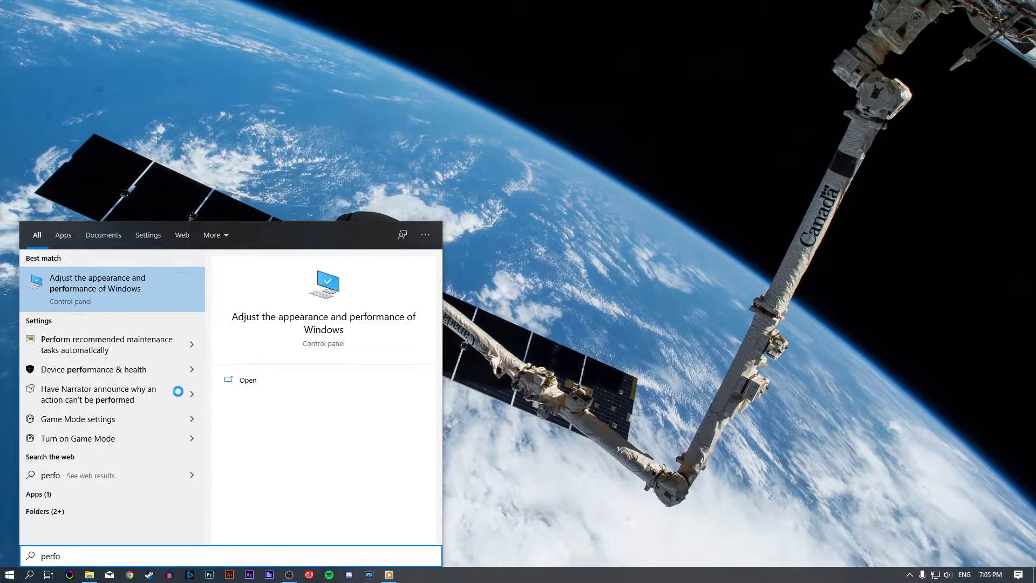
click(248, 379)
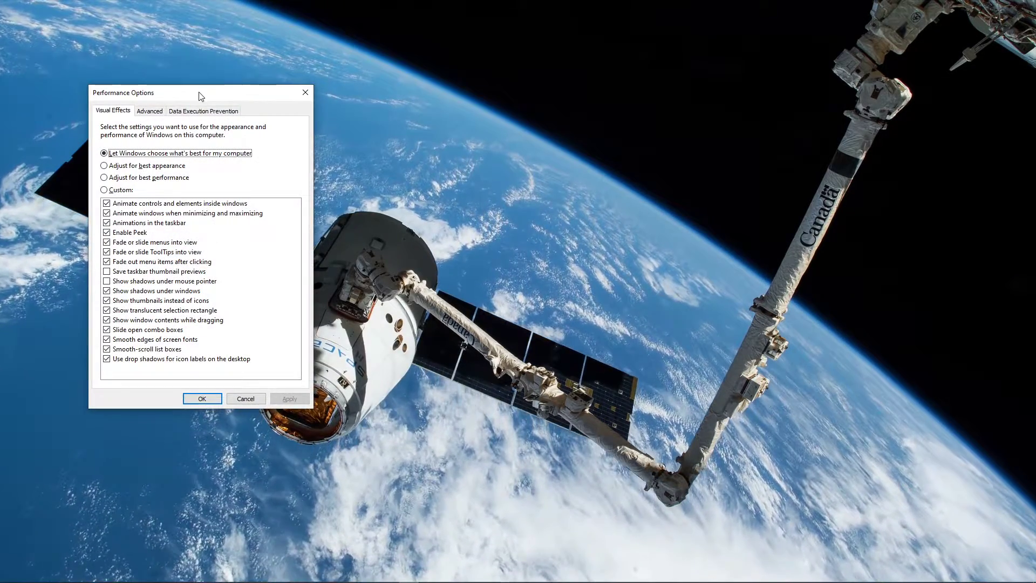
drag(199, 93, 476, 118)
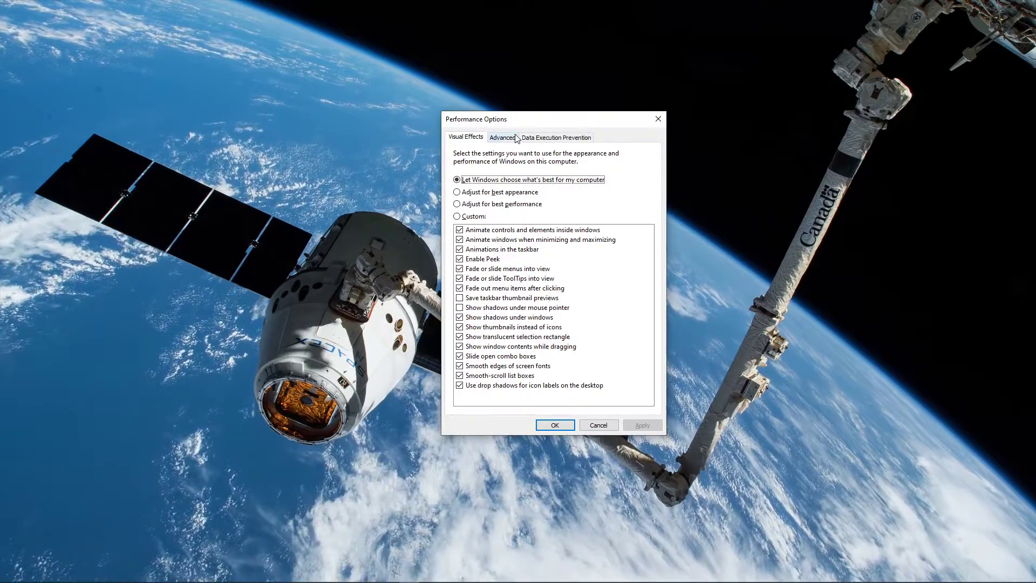
click(502, 137)
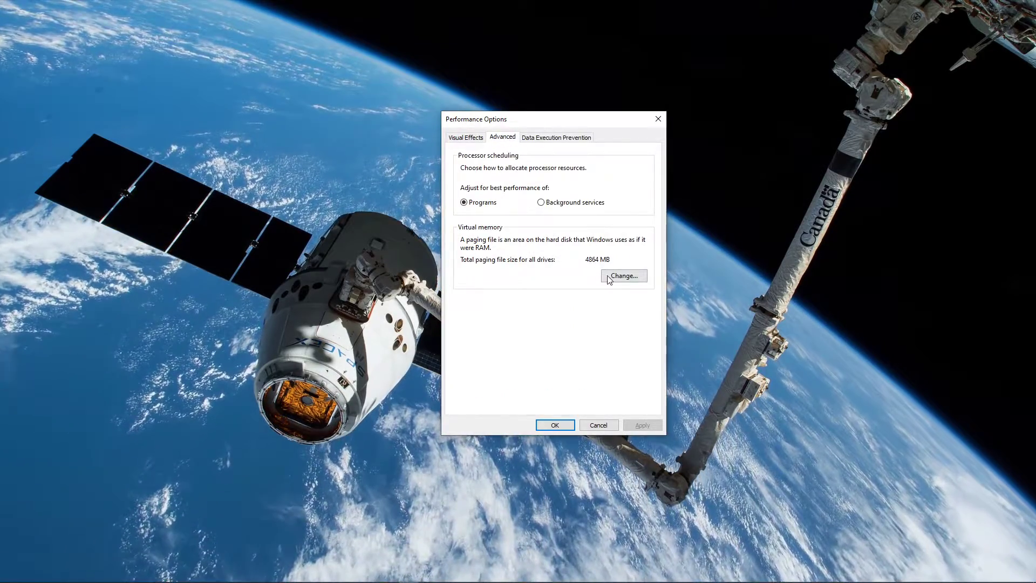
click(622, 275)
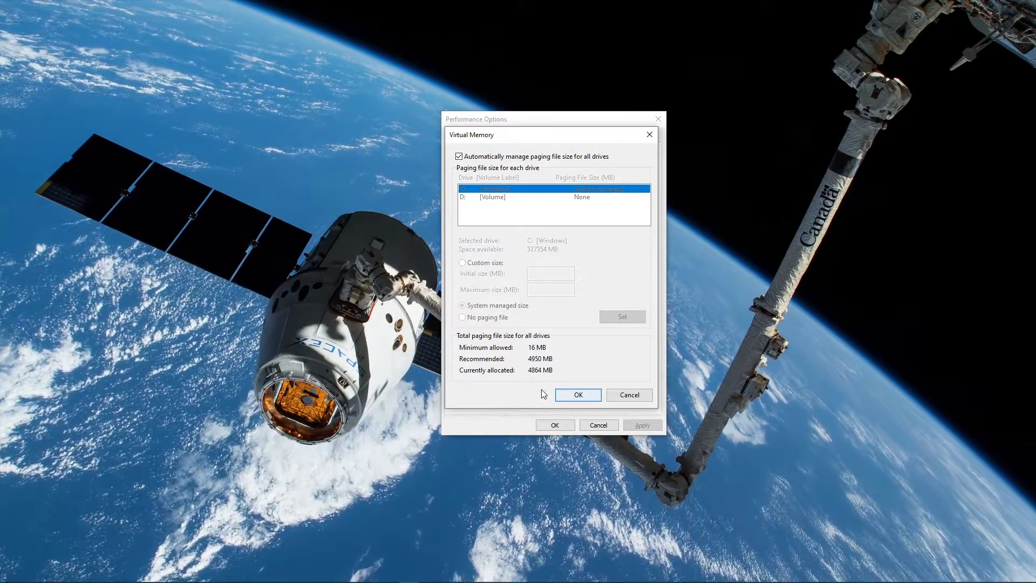
Set a custom paging file of 3000 MB initial and 4950 MB maximum, acknowledging the restart warning
click(461, 155)
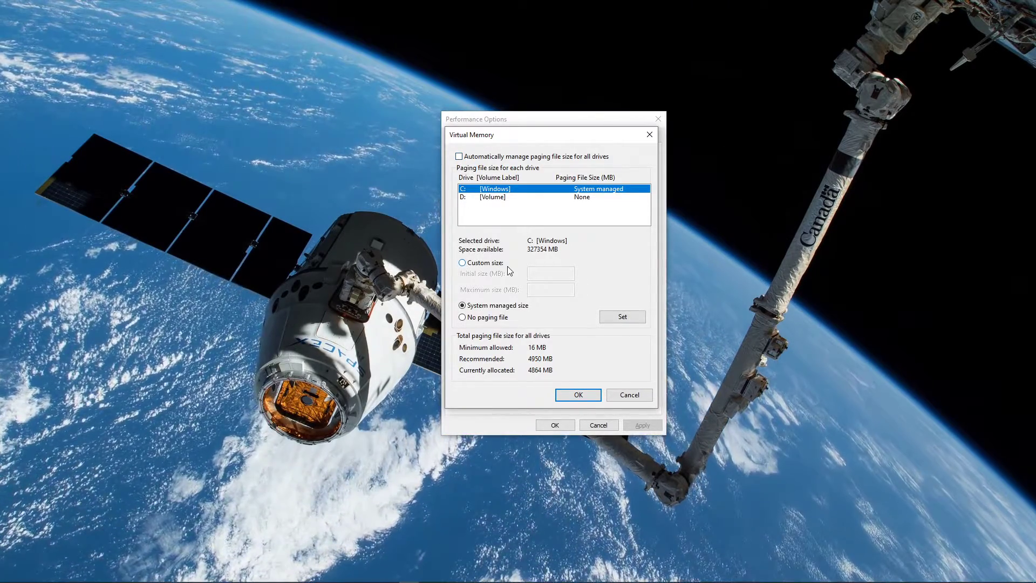
click(462, 262)
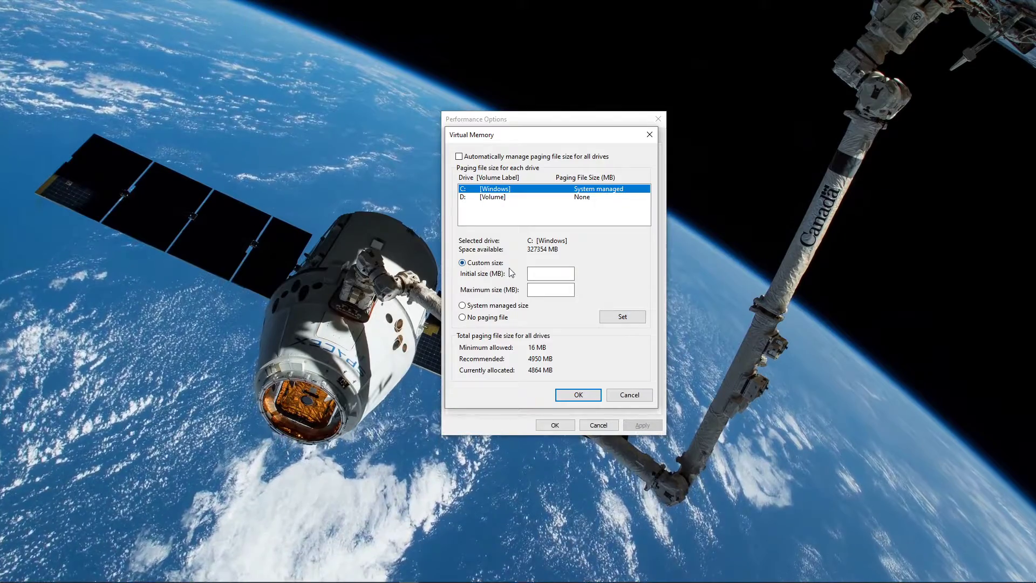
click(549, 273)
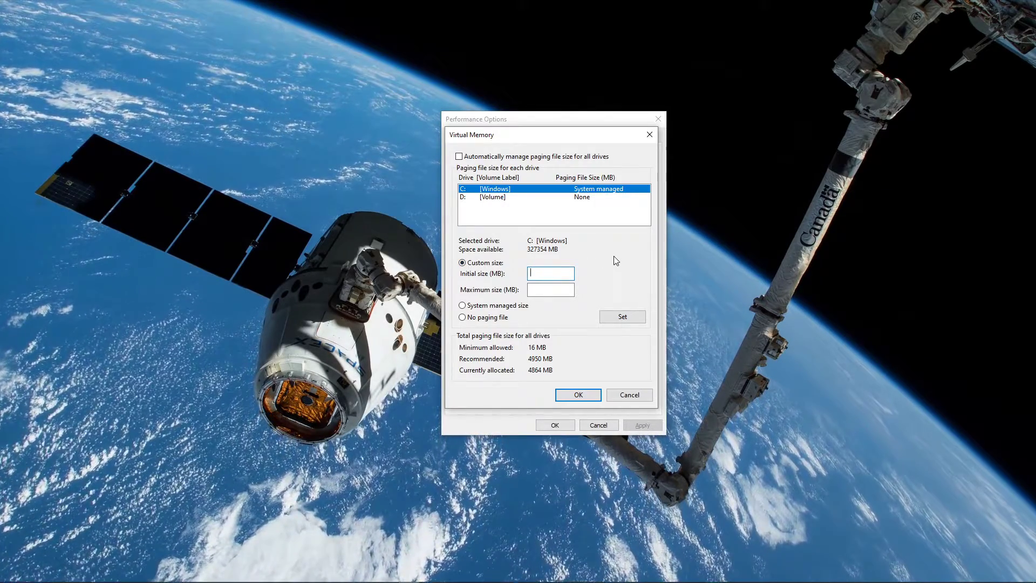
text(3000)
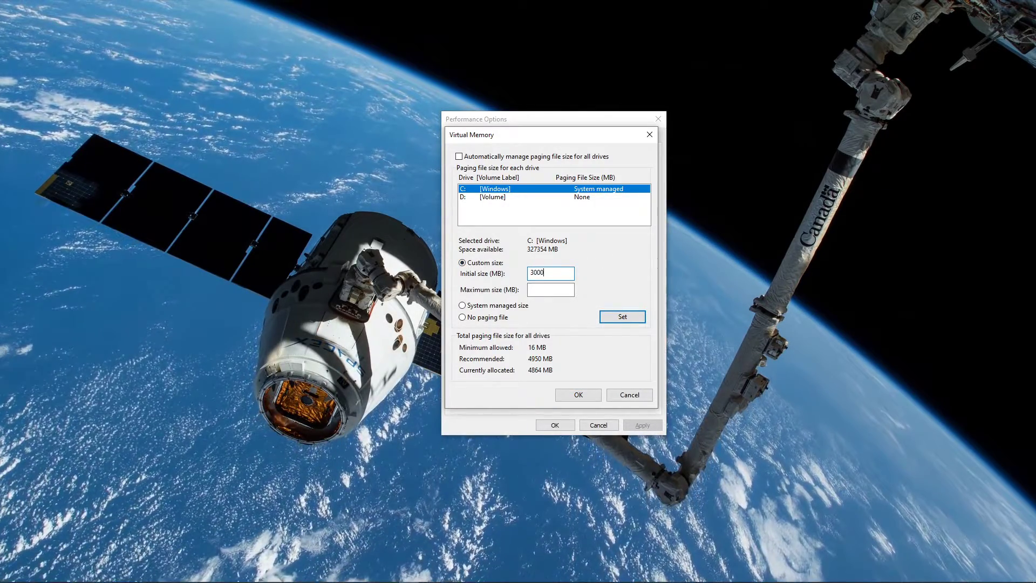
click(549, 289)
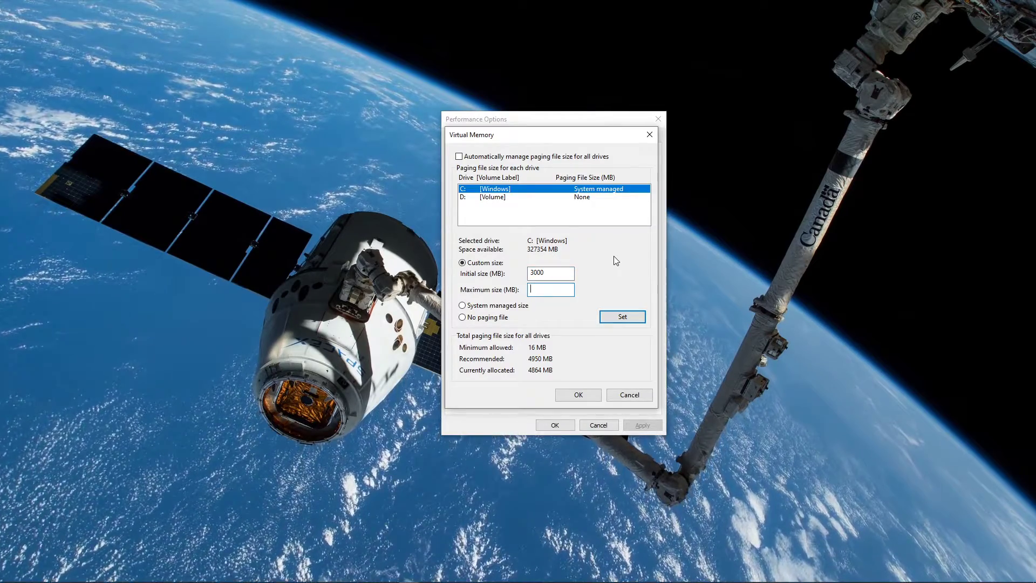
text(4950)
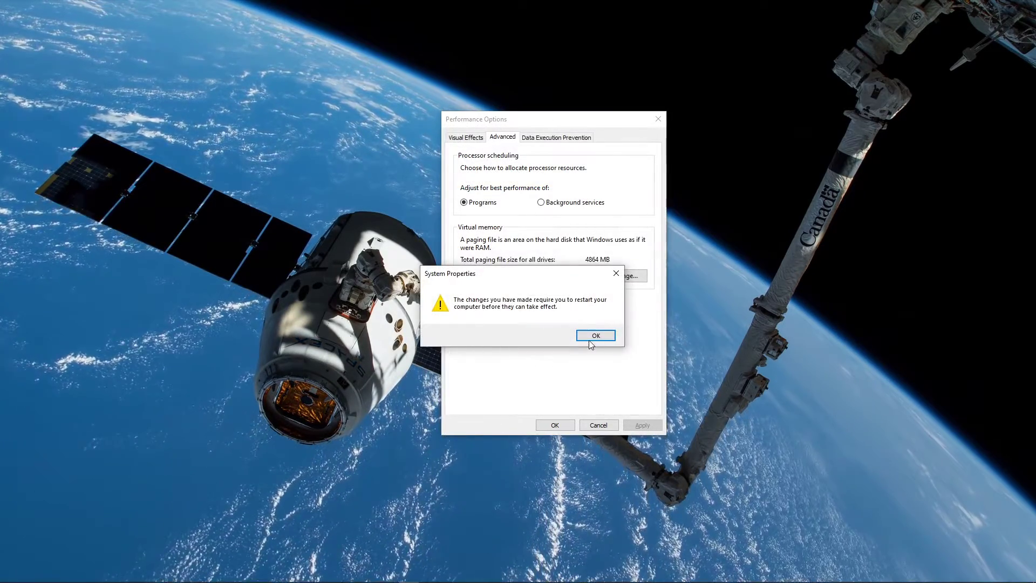
click(594, 335)
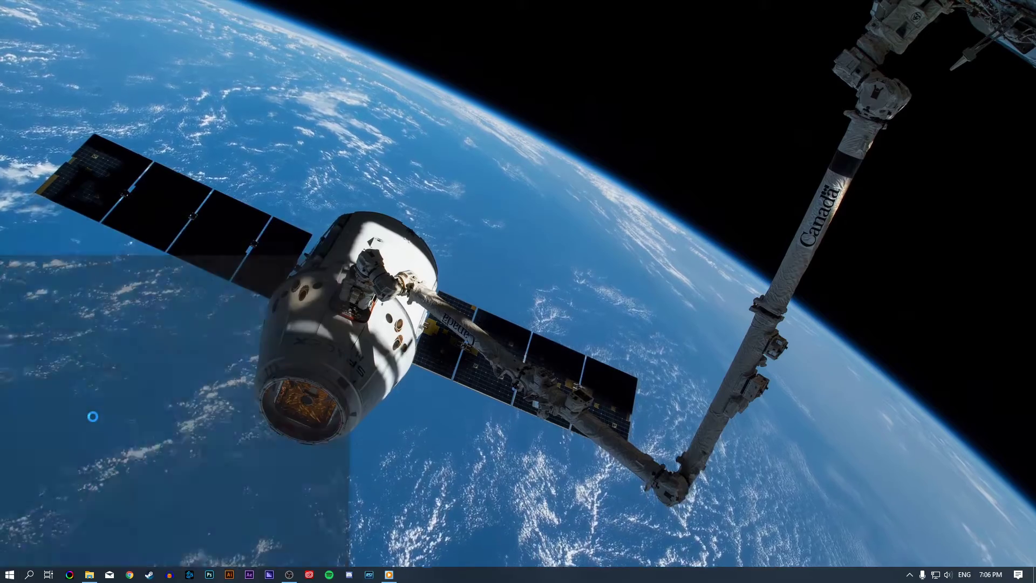
Delete everything in the %temp% folder, granting permission and skipping files still in use
text(%temp%)
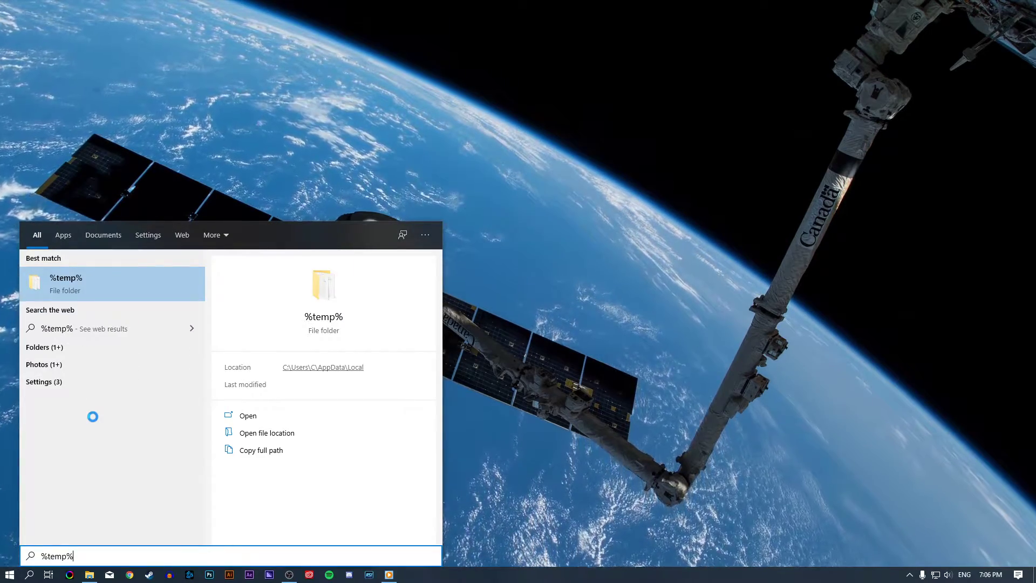
click(247, 415)
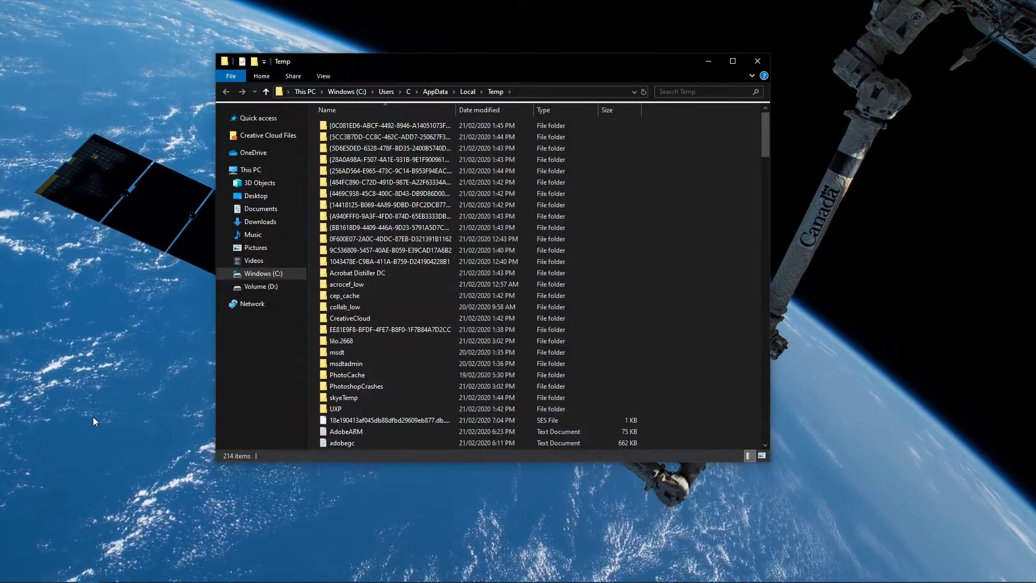
key(ctrl+a)
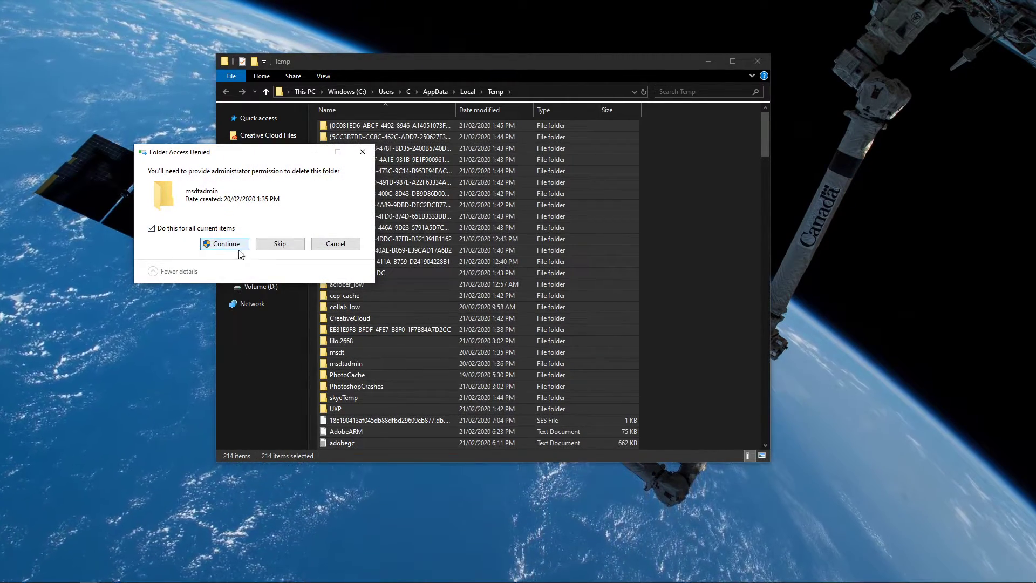
click(225, 243)
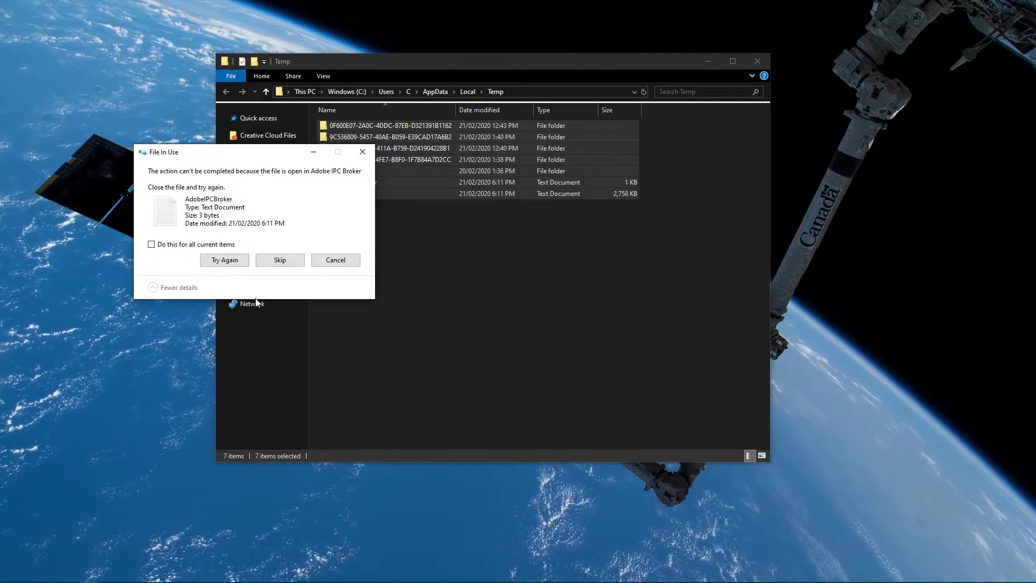
click(279, 260)
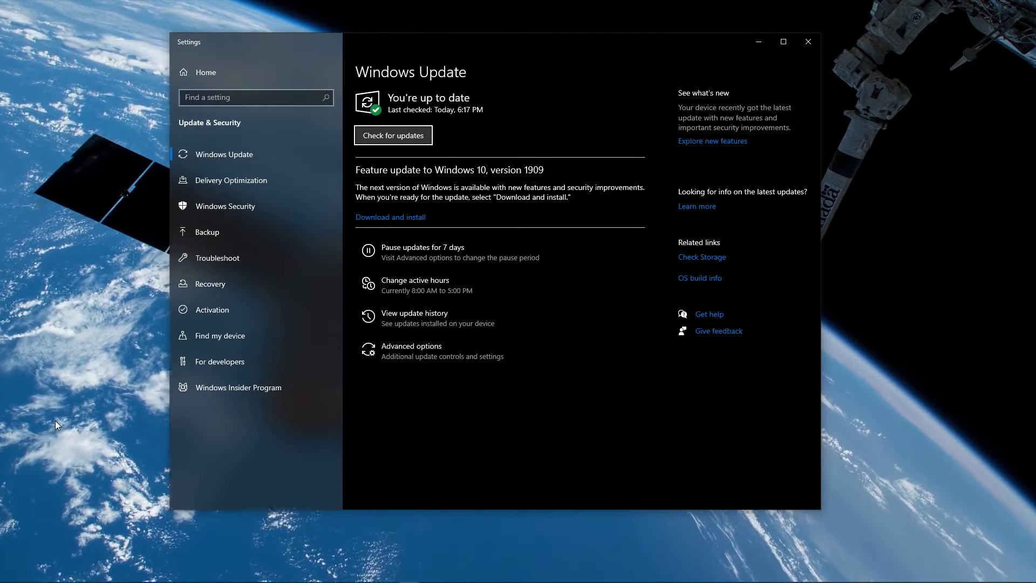
mouse_move(228, 272)
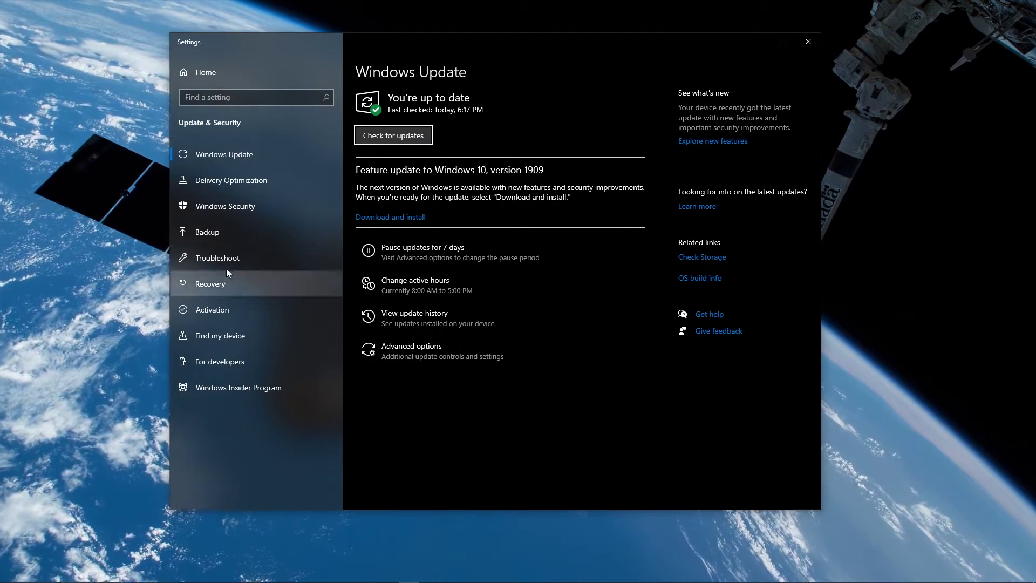
Start a check for new updates on the Windows Update page
click(393, 135)
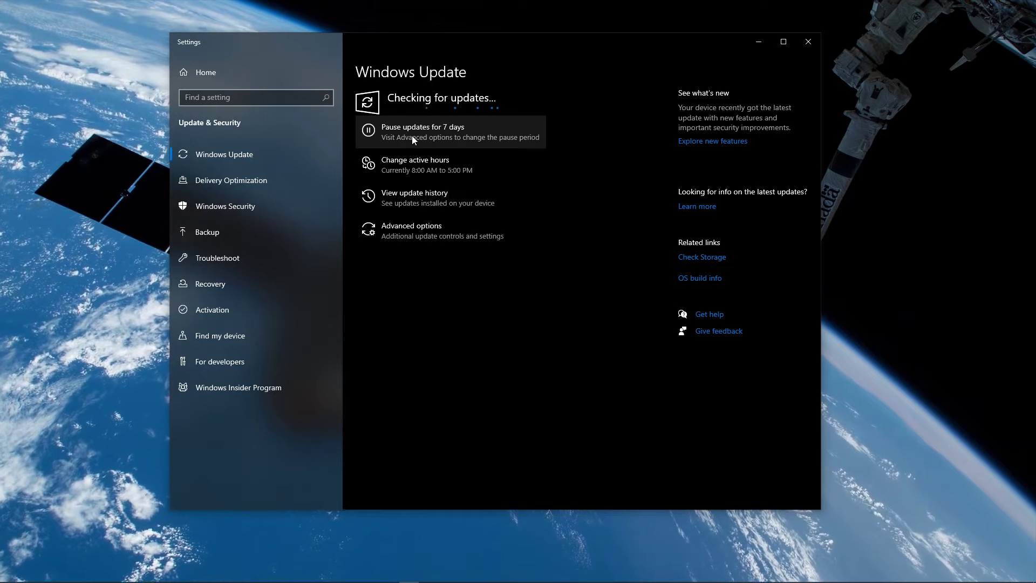
mouse_move(578, 140)
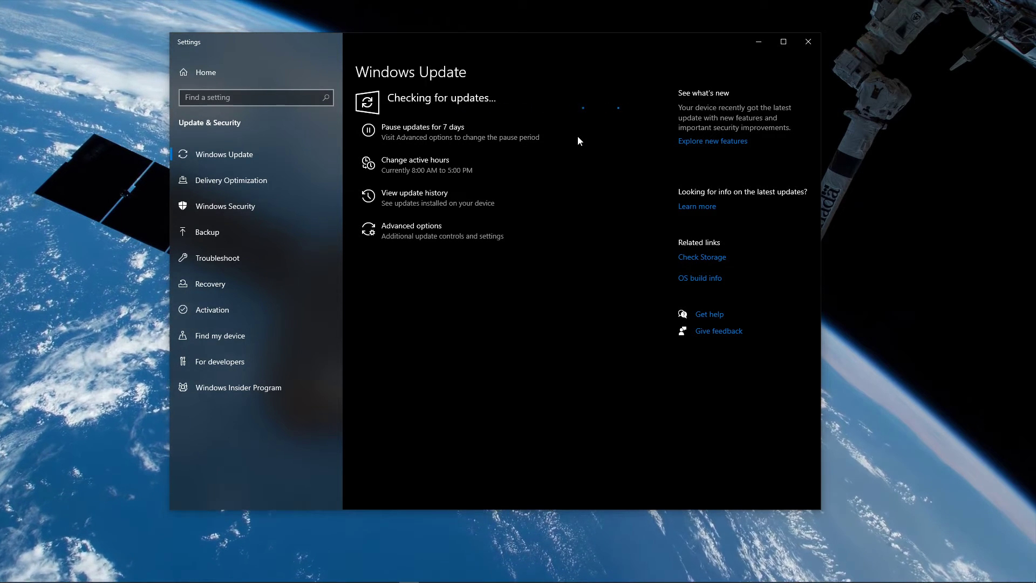